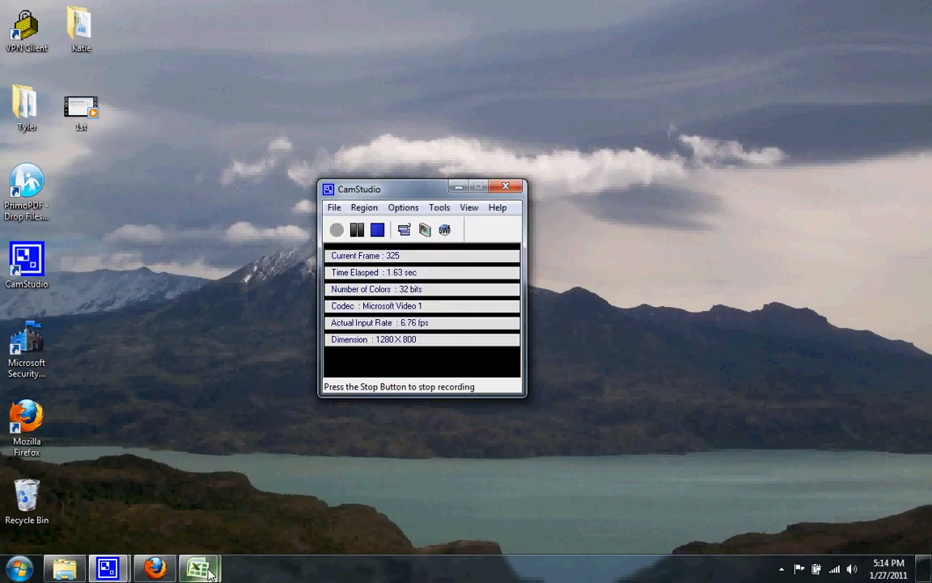
# Step: Restore the Excel window showing the Earthwork Estimating Worksheet and its station table
pyautogui.click(199, 567)
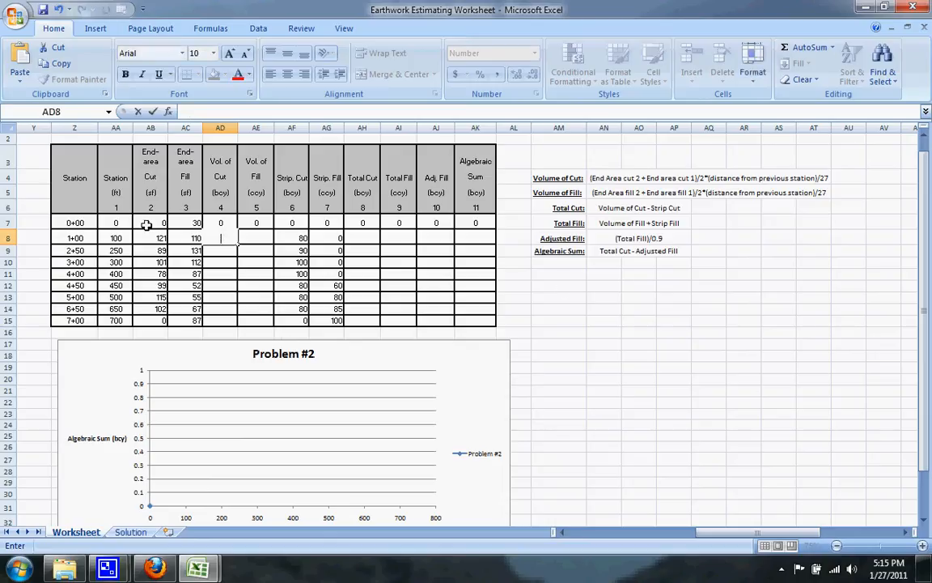
pyautogui.moveTo(153, 303)
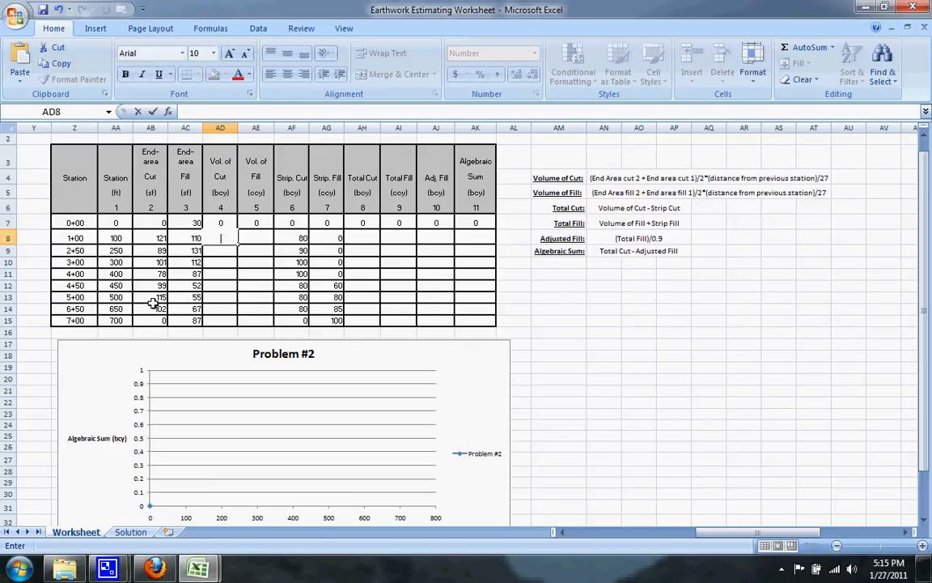
pyautogui.moveTo(285, 308)
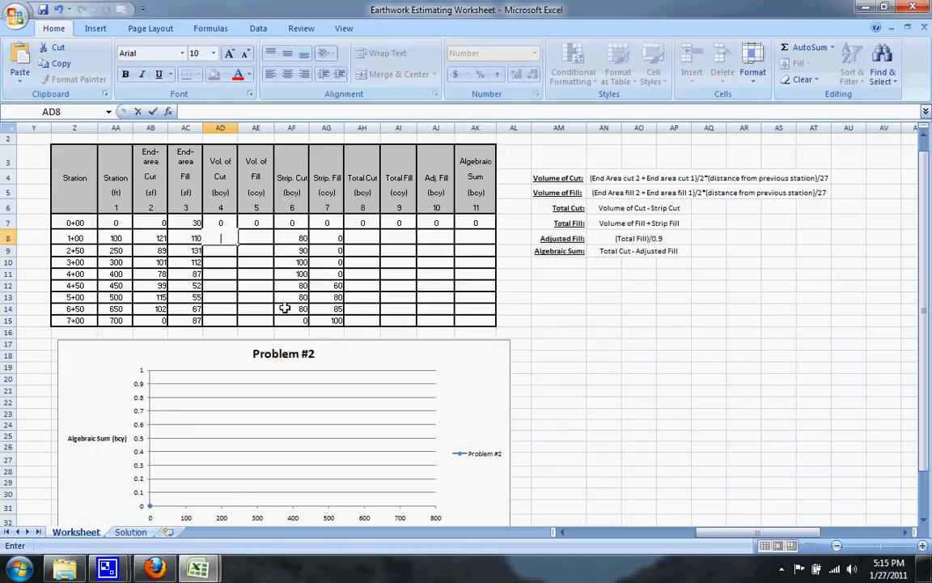
pyautogui.moveTo(569, 184)
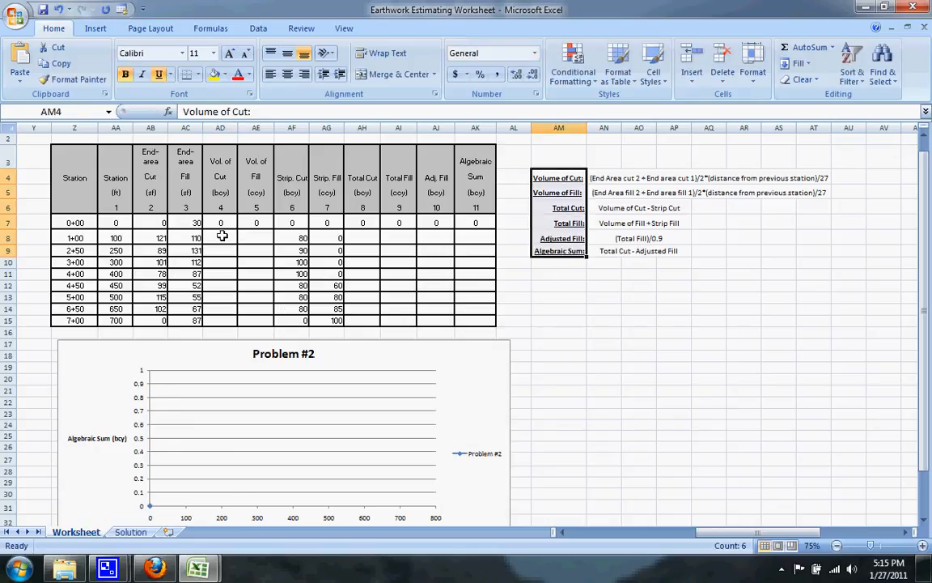
# Step: Enter the cut volume formula =(AB8+AB7)/2*(AA8-AA7)/27 in AD8 for stations 1+00 to 7+00
pyautogui.click(220, 237)
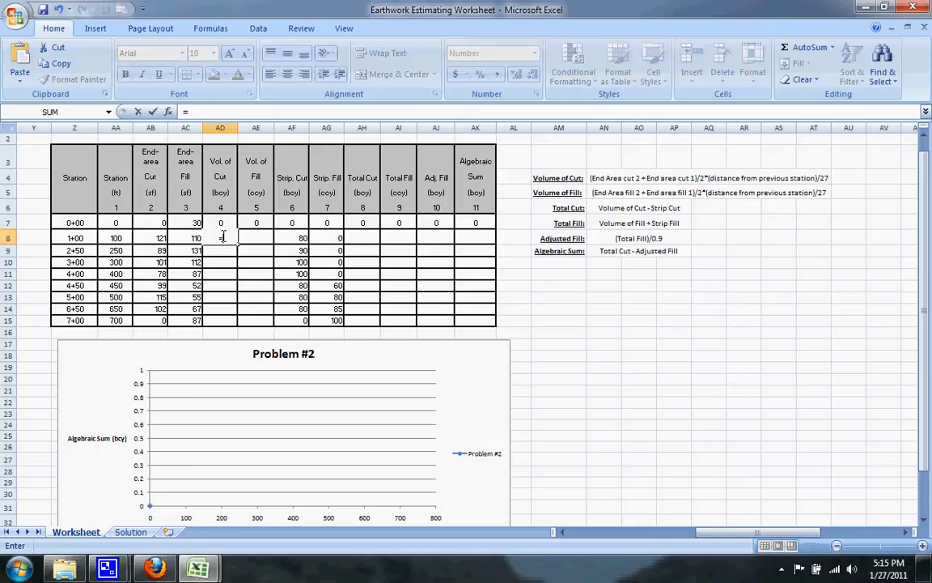
pyautogui.write('=(')
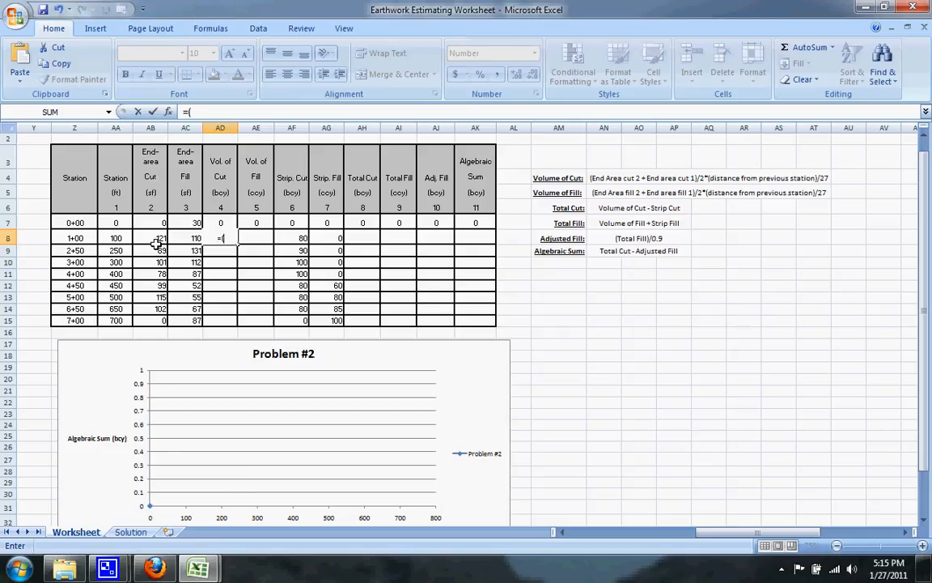
pyautogui.click(151, 238)
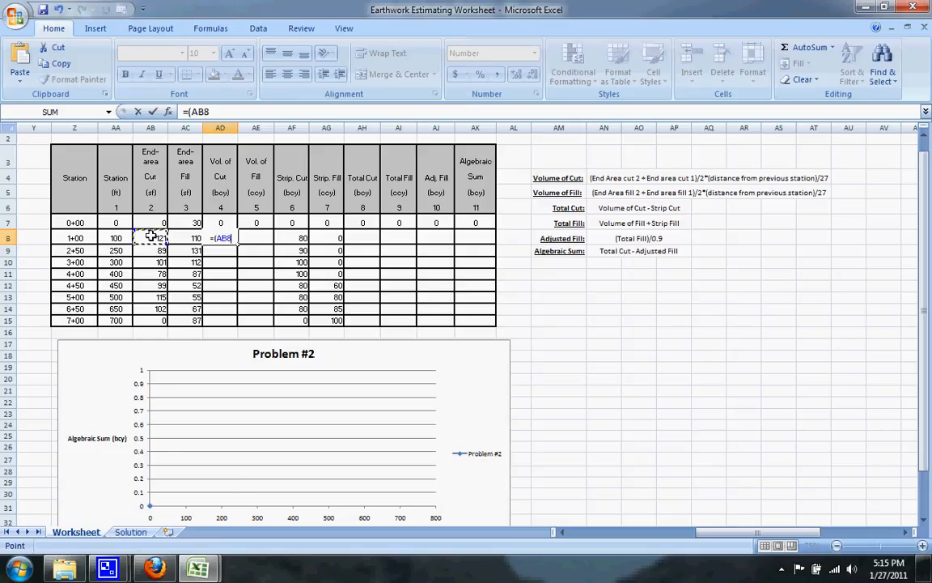
pyautogui.click(151, 237)
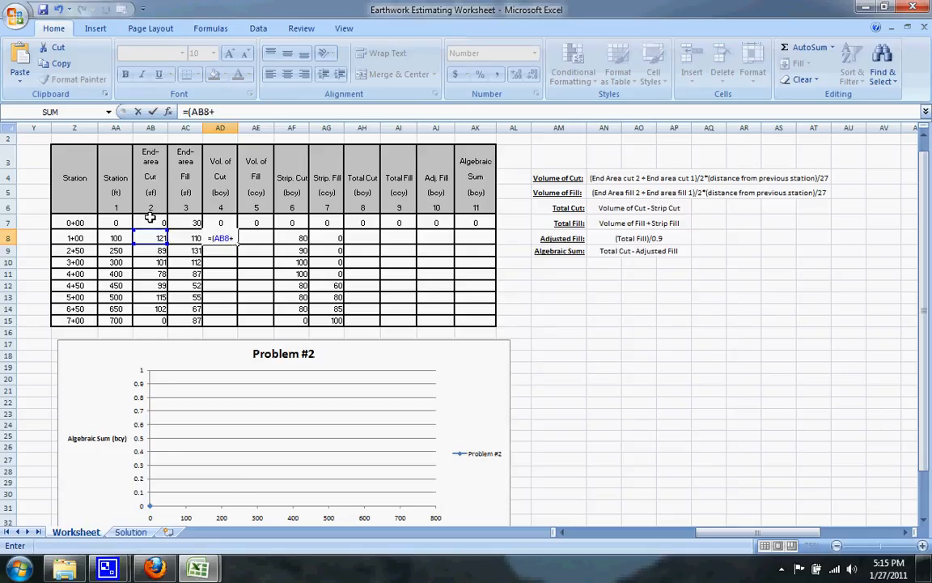
pyautogui.click(151, 222)
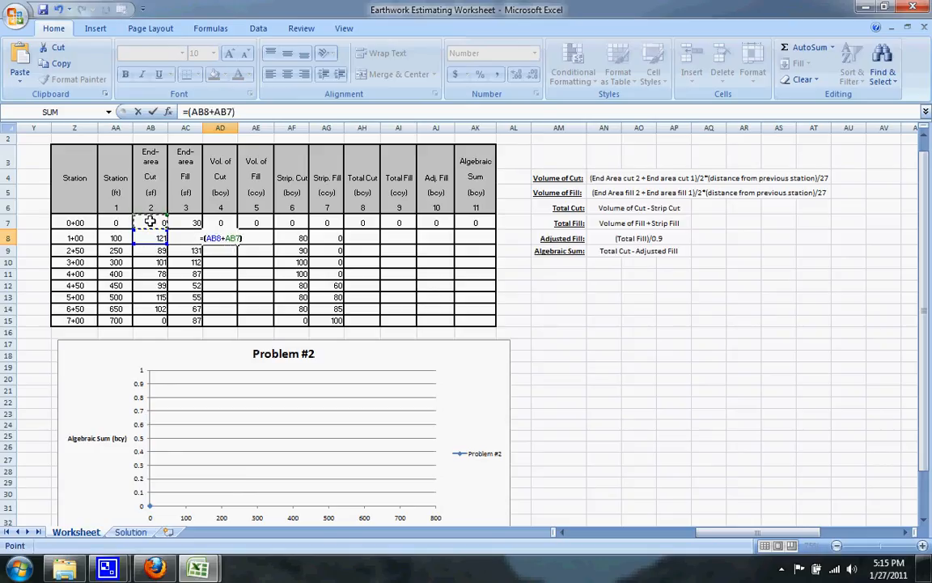
pyautogui.write('/2')
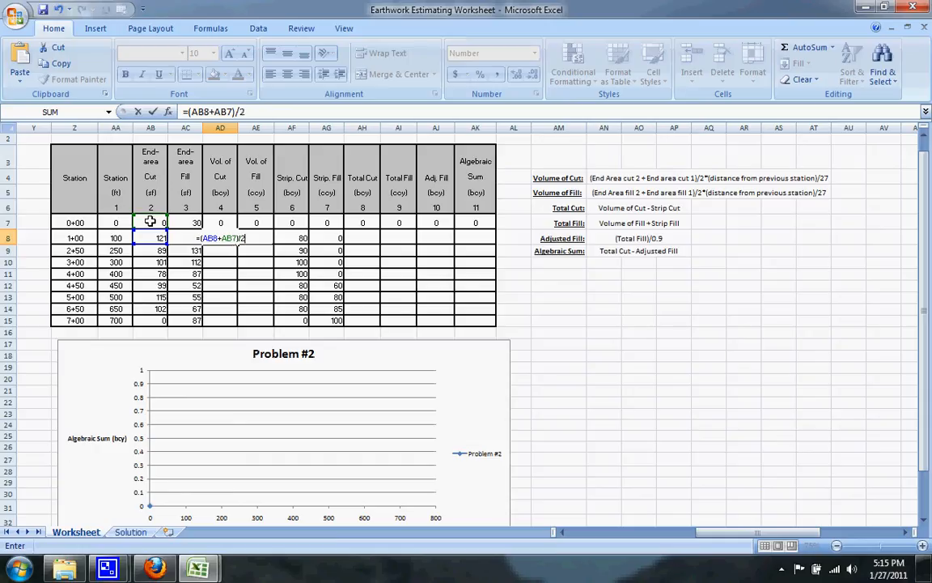
pyautogui.write('*(')
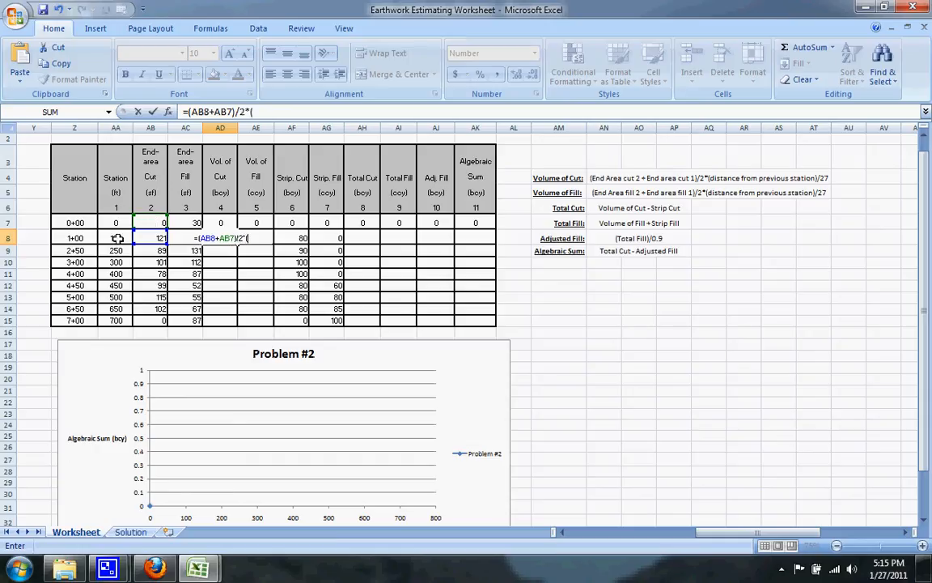
pyautogui.click(116, 237)
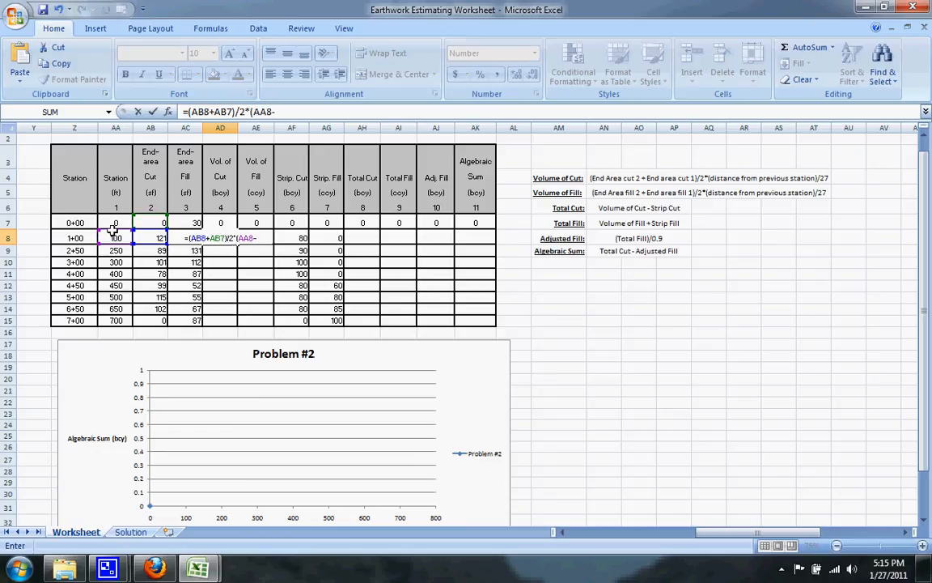
pyautogui.click(116, 222)
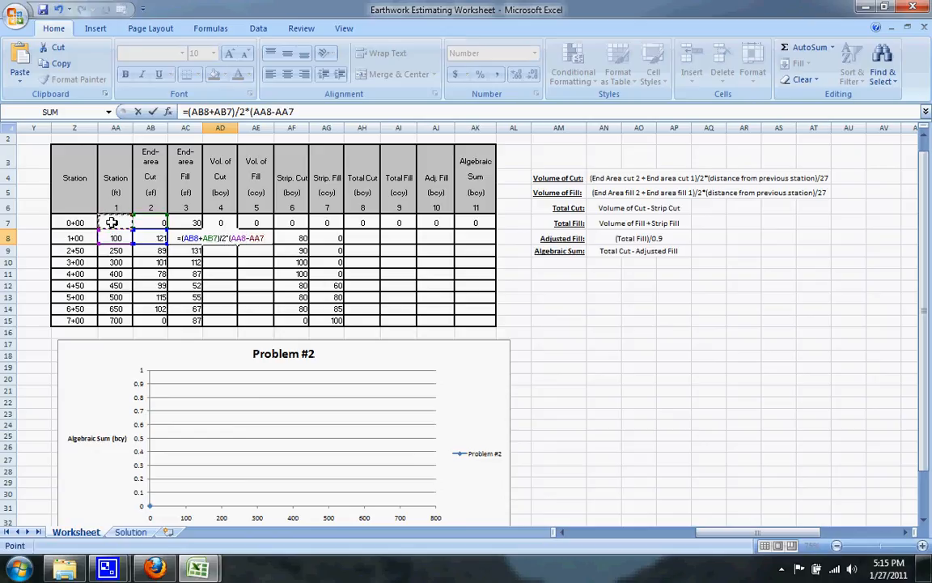
pyautogui.write('/')
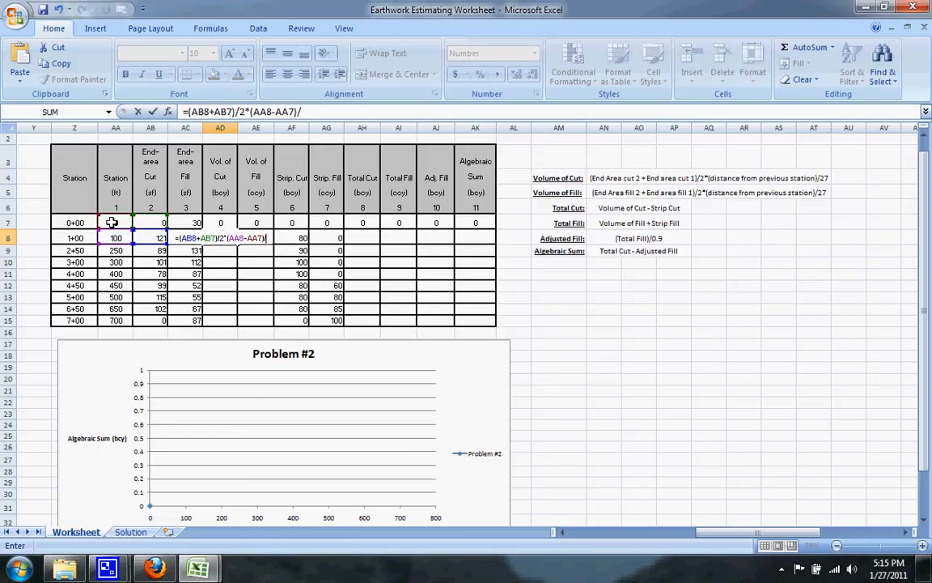
pyautogui.write('27')
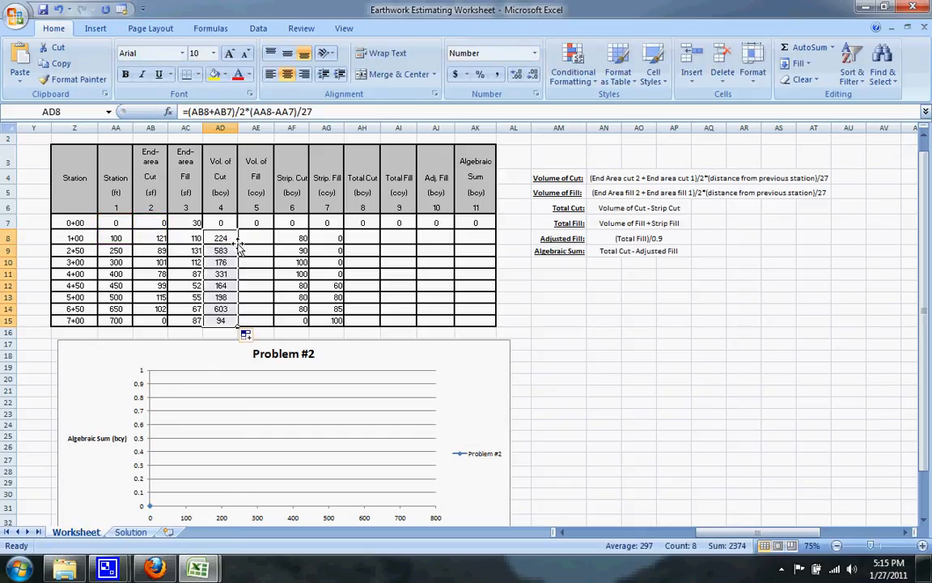
pyautogui.click(256, 238)
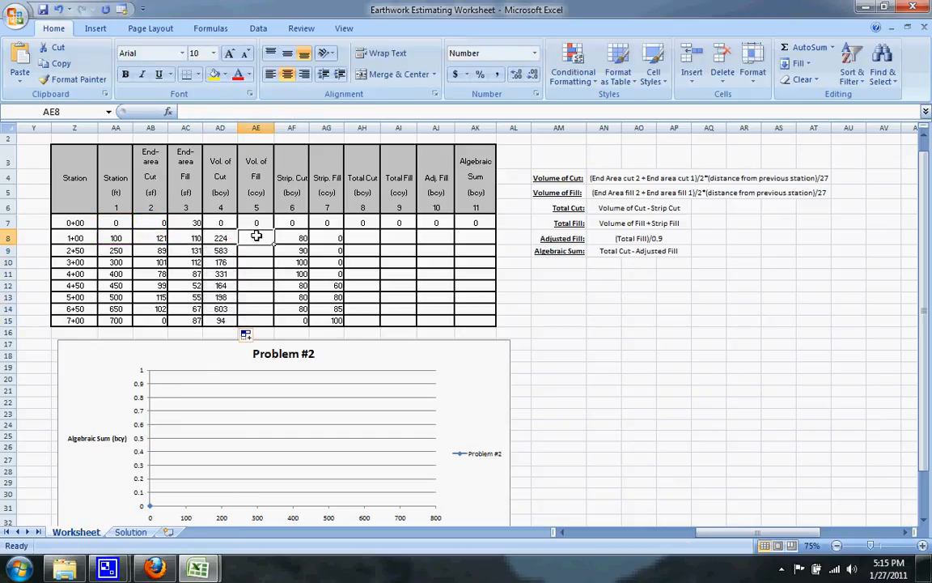
# Step: Enter the fill volume formula =(AC8+AC7)/2*(AA8-AA7)/27 in AE8 and copy it to station 7+00
pyautogui.write('=(')
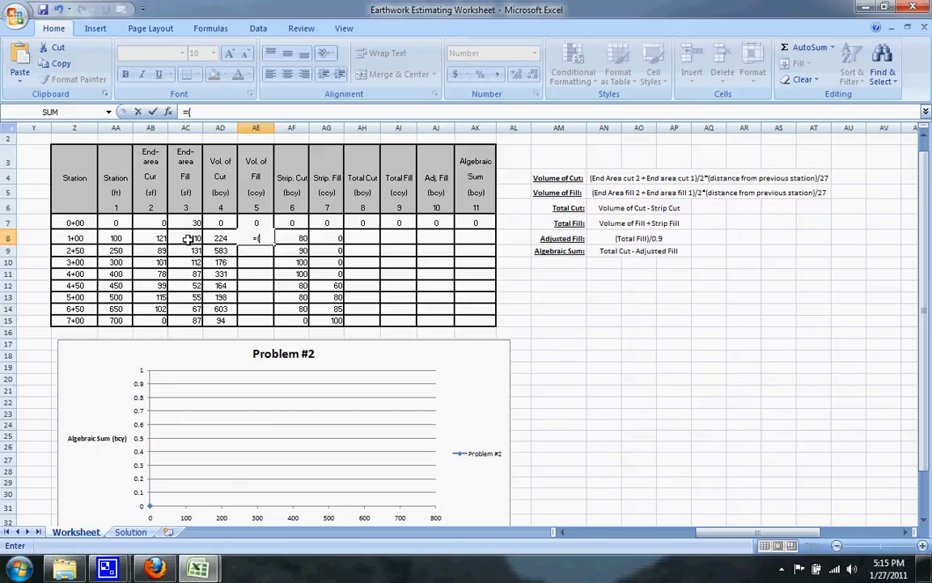
pyautogui.click(185, 238)
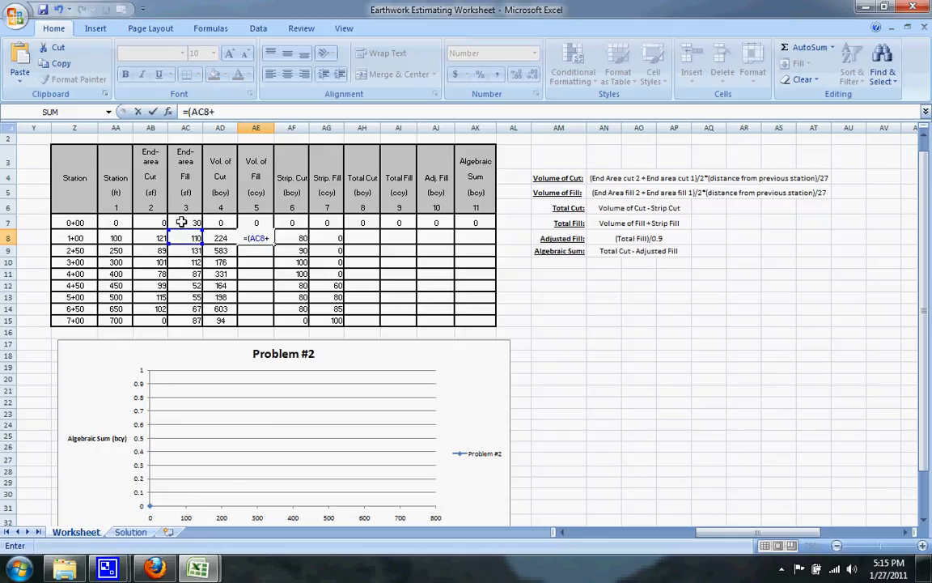
pyautogui.click(186, 222)
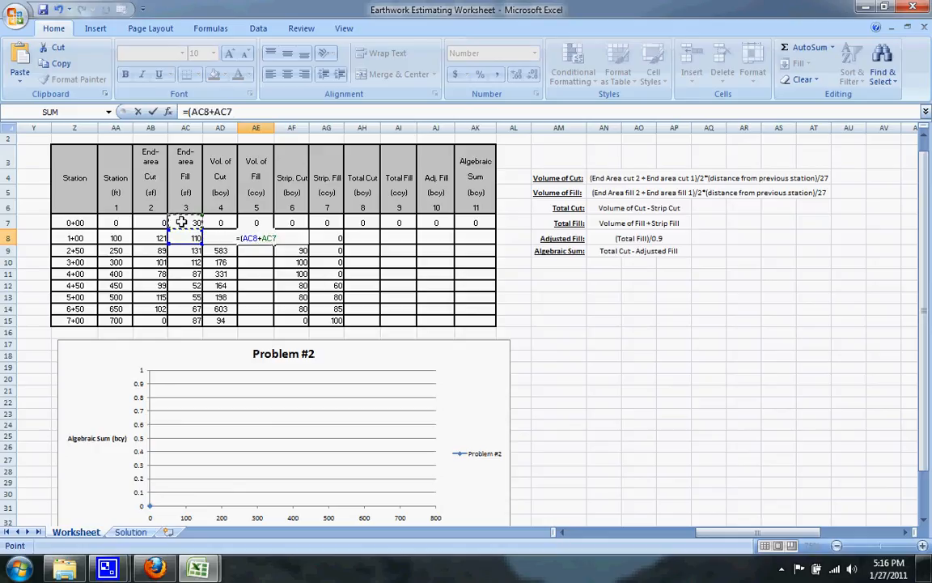
pyautogui.write(')/2')
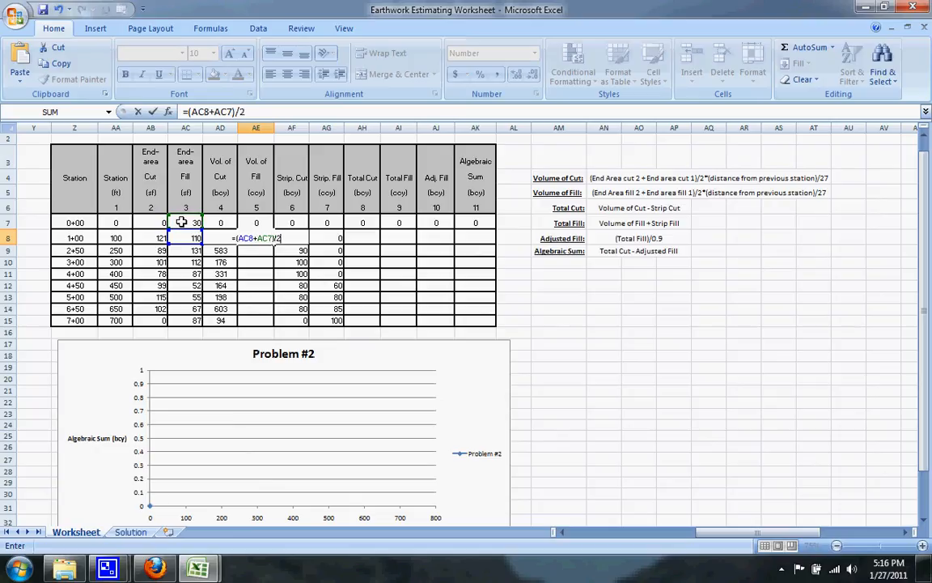
pyautogui.write('*(')
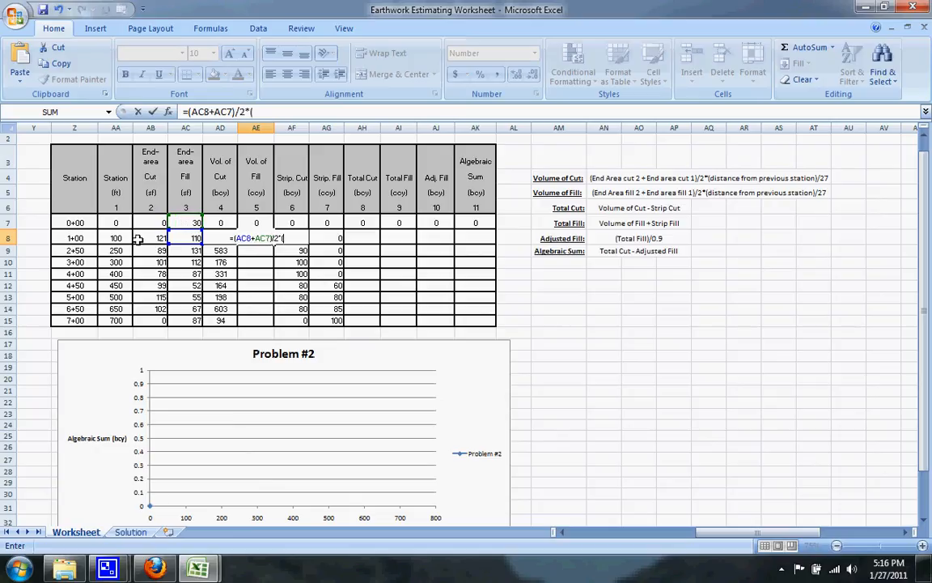
pyautogui.click(116, 238)
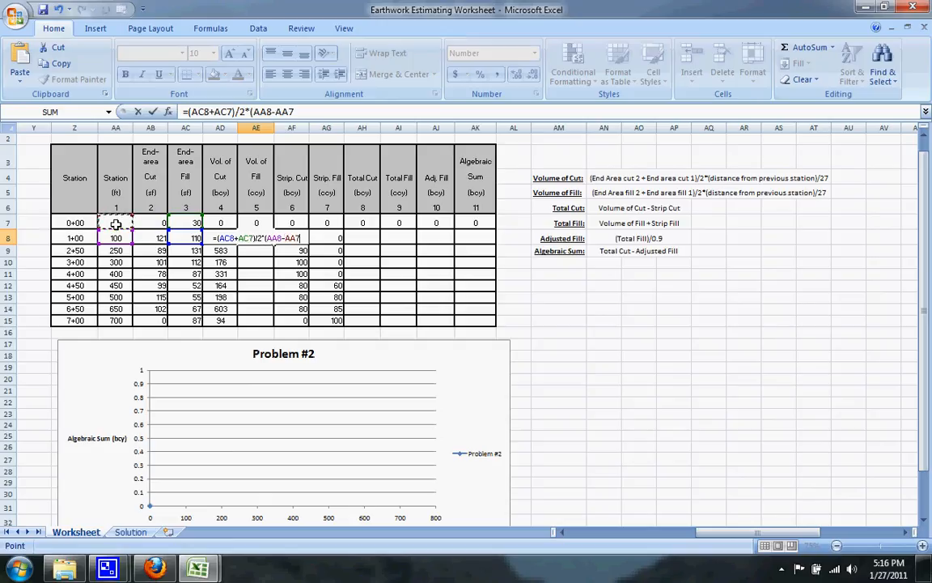
pyautogui.write('/2')
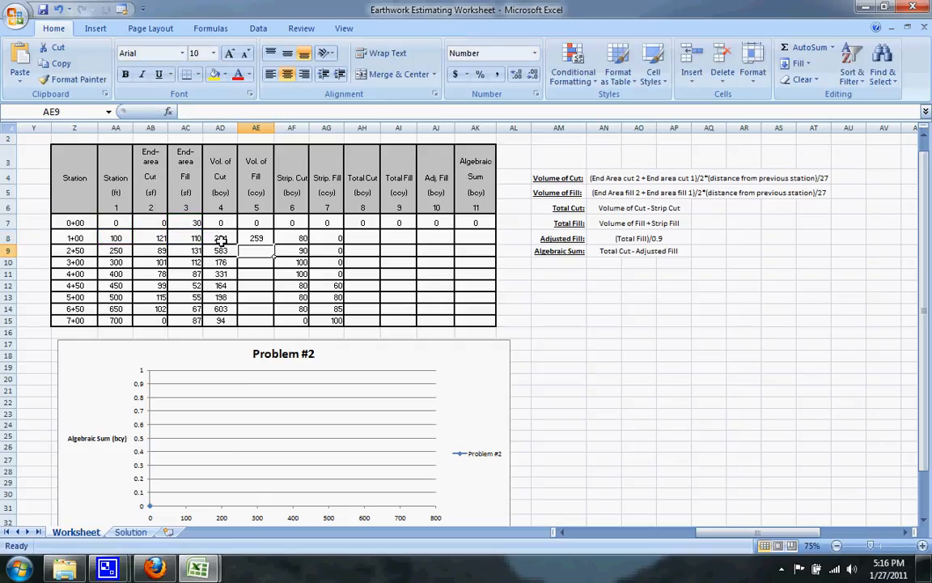
pyautogui.click(256, 237)
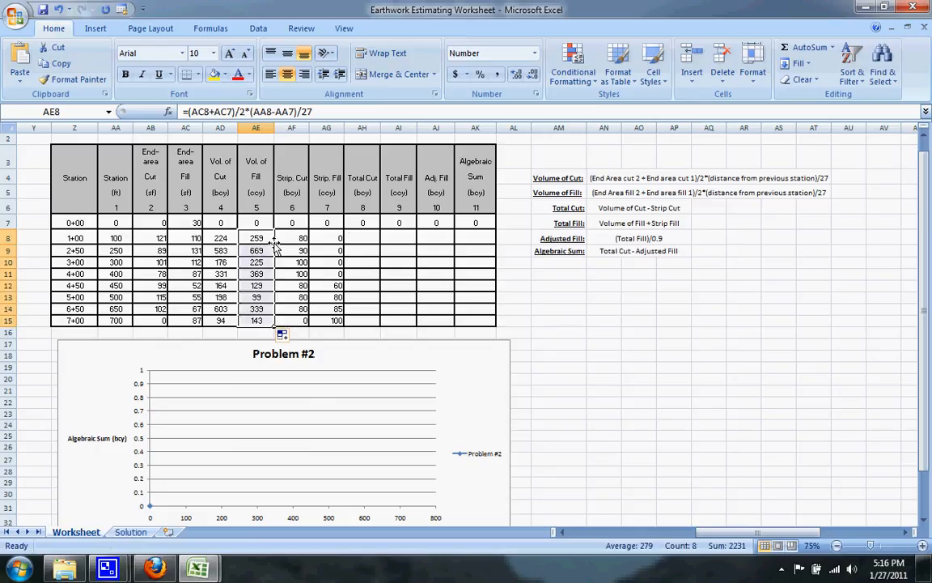
pyautogui.click(361, 237)
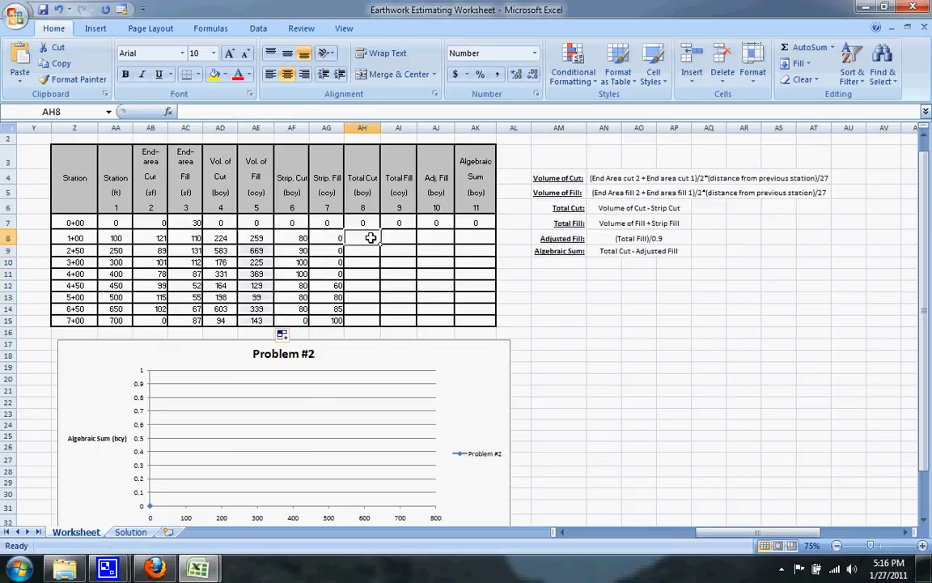
# Step: Build the Total Cut formula in AH8 from Vol. of Cut AD8 and copy it down
pyautogui.write('=')
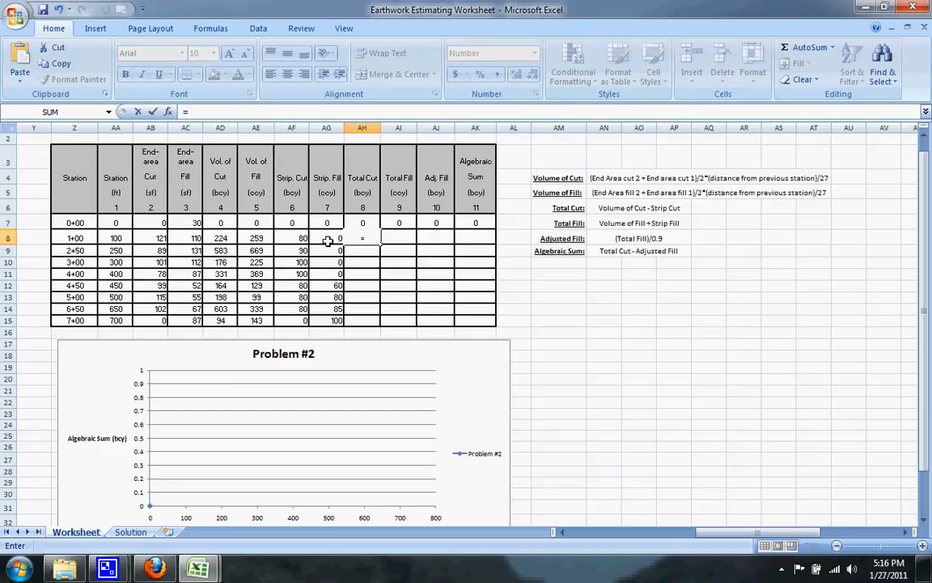
pyautogui.click(220, 237)
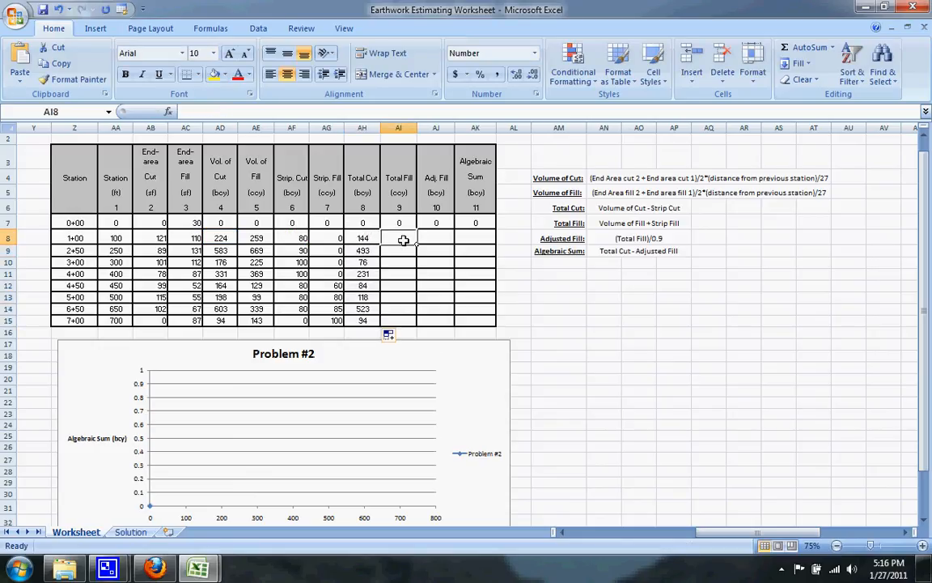
# Step: Set Total Fill in AI8 to =AE8+AG8 and copy it down to AI15
pyautogui.write('=')
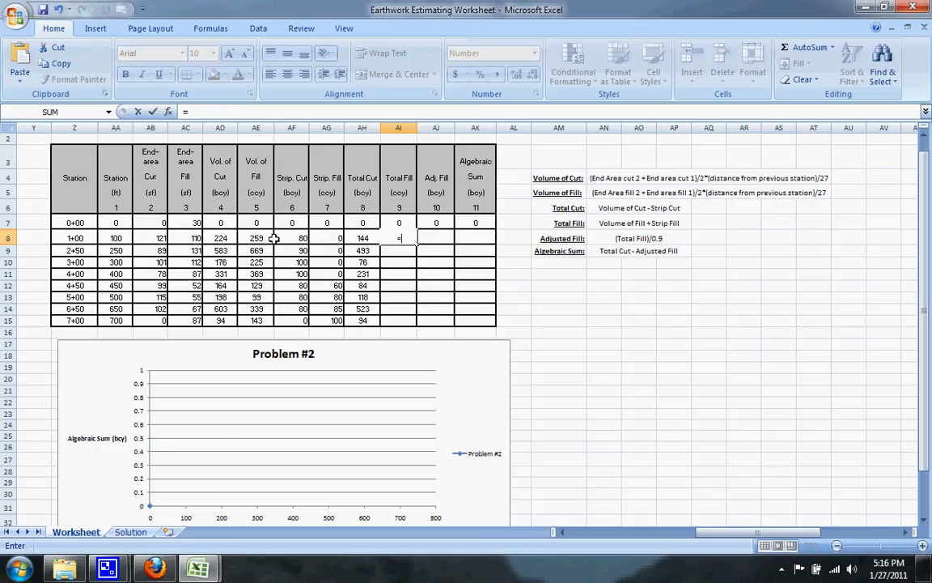
pyautogui.click(256, 237)
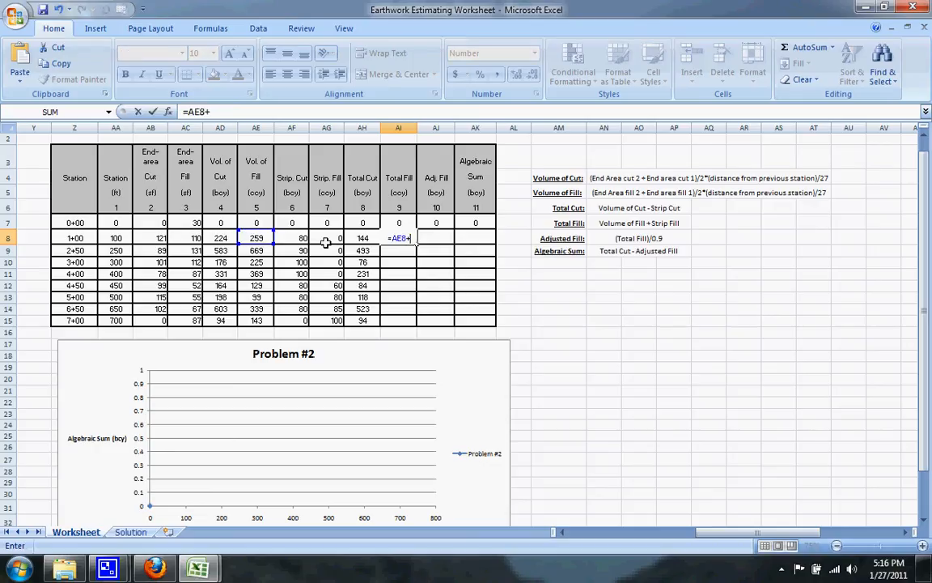
pyautogui.click(326, 238)
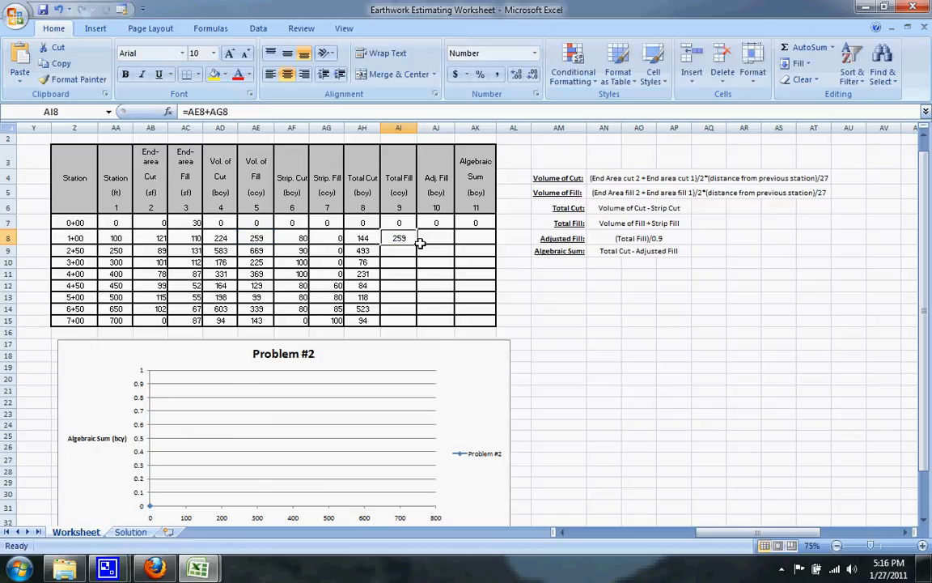
pyautogui.moveTo(407, 243); pyautogui.dragTo(408, 326)
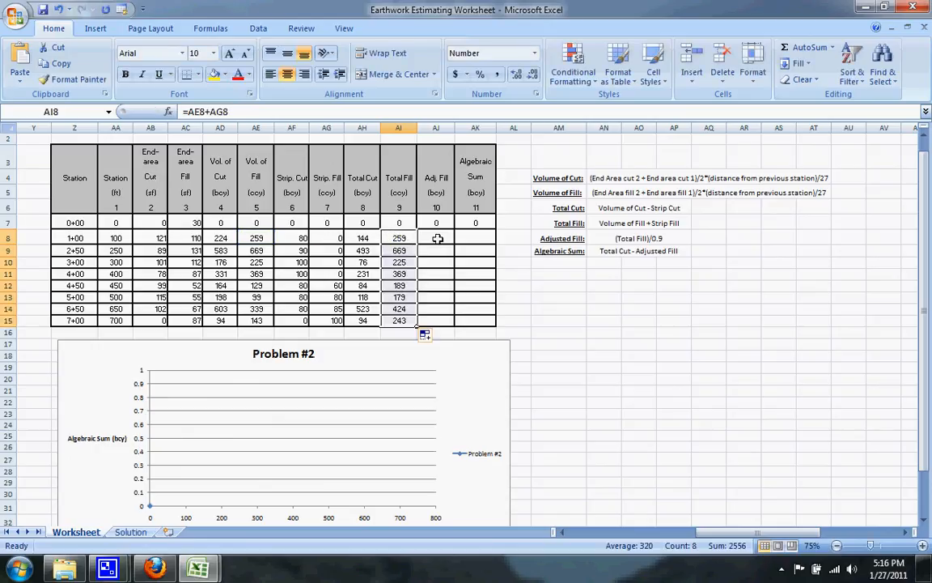
# Step: Set Adj. Fill in AJ8 to =AI8/0.9 for stations 1+00 through 7+00
pyautogui.click(435, 237)
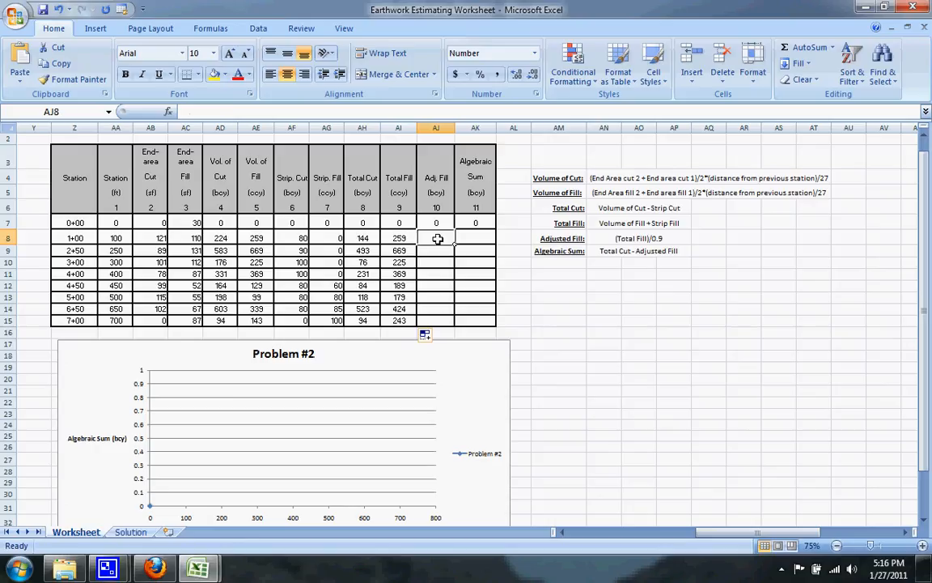
pyautogui.write('=')
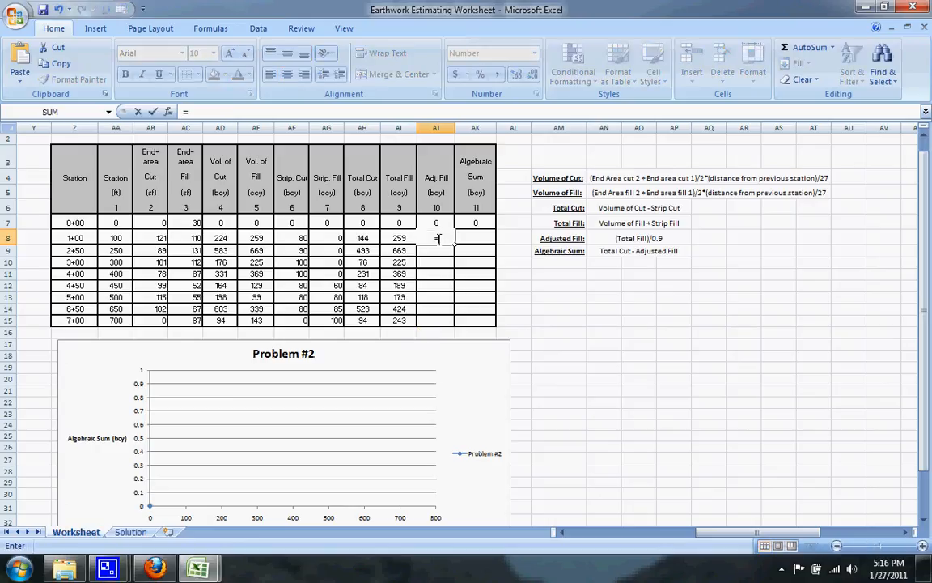
pyautogui.click(398, 238)
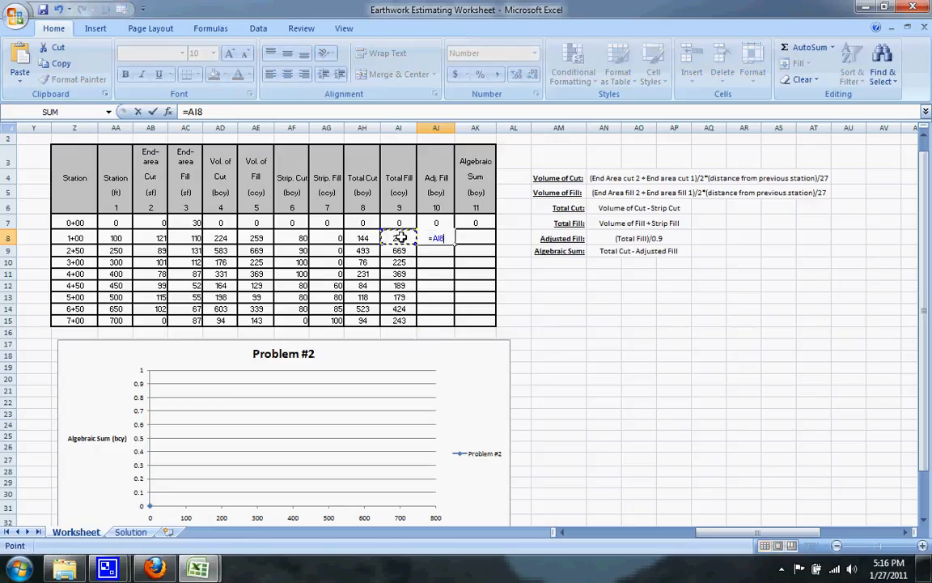
pyautogui.write('/0.9')
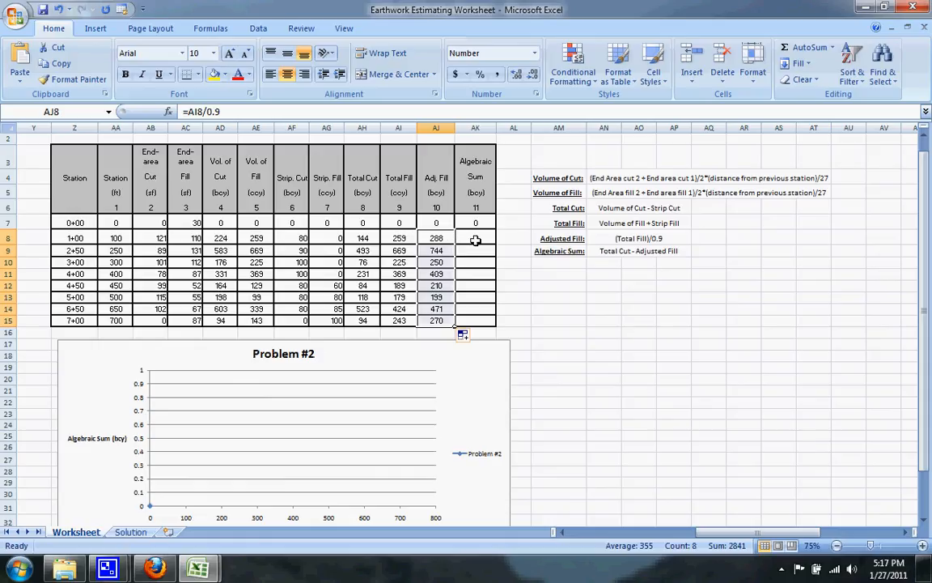
pyautogui.click(475, 237)
pyautogui.write('=')
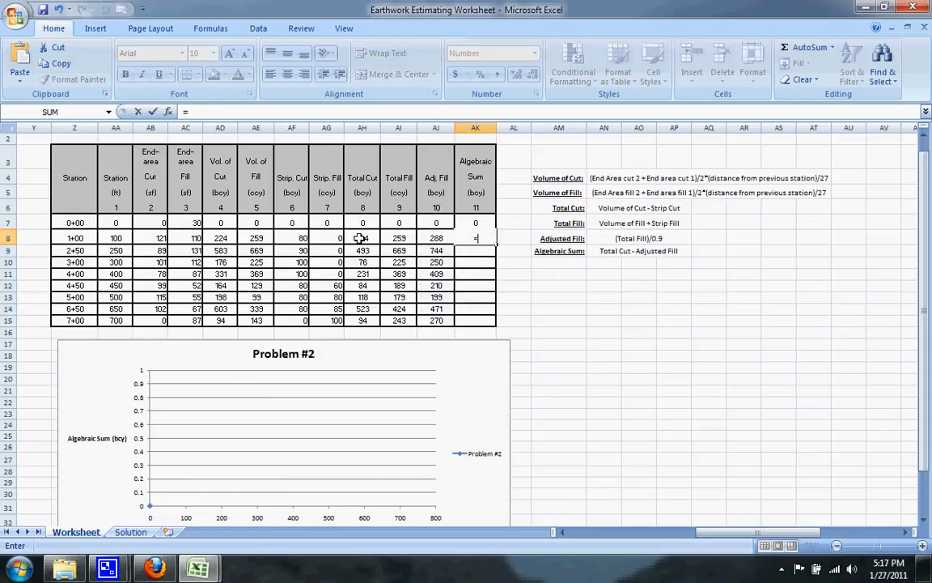
# Step: Set Algebraic Sum in AK8 to =AH8-AJ8 and copy it down to AK15
pyautogui.click(362, 237)
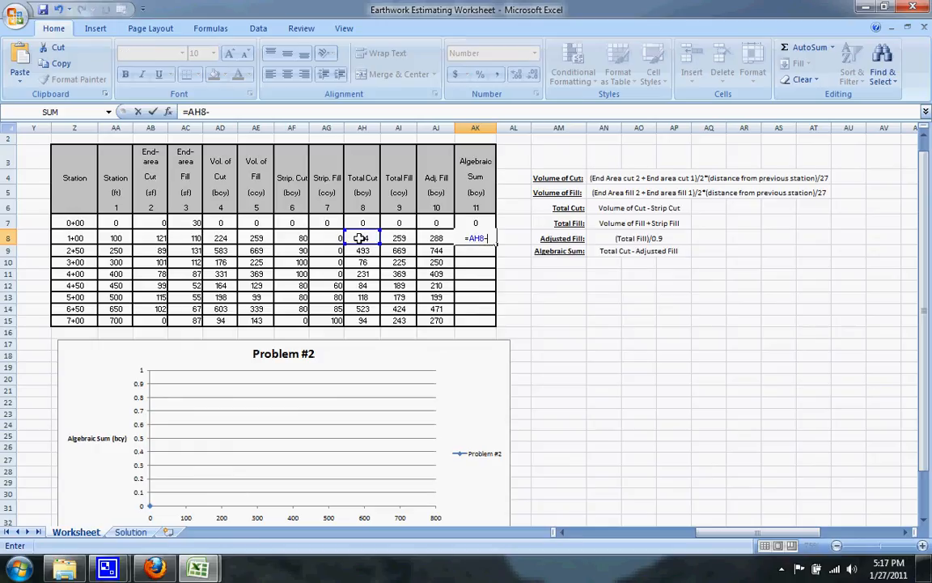
pyautogui.click(436, 237)
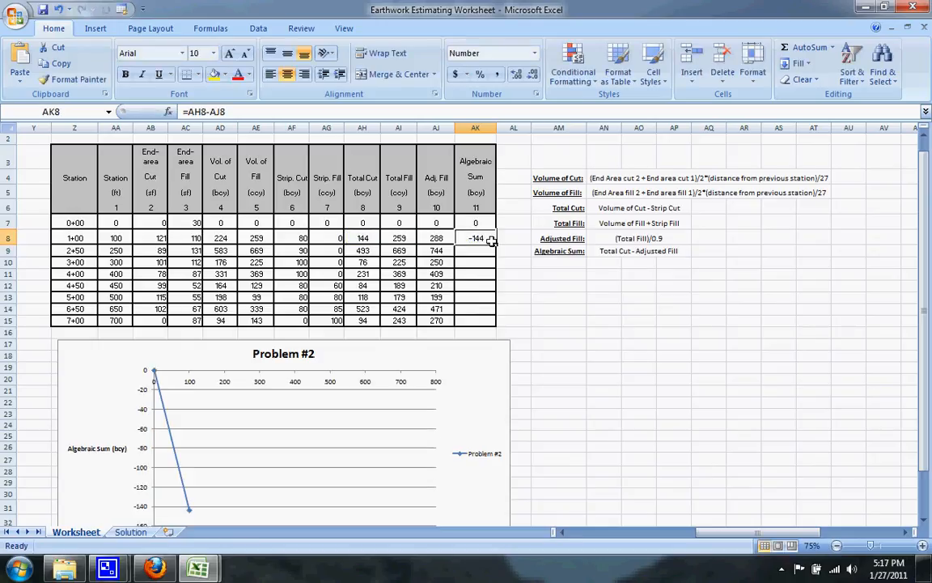
pyautogui.moveTo(491, 237); pyautogui.dragTo(492, 319)
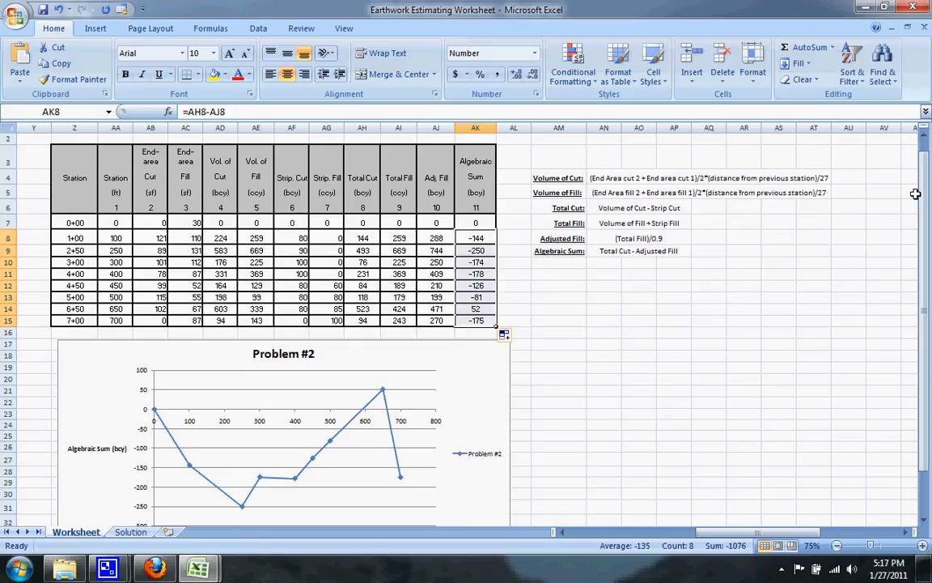
pyautogui.scroll(-3)
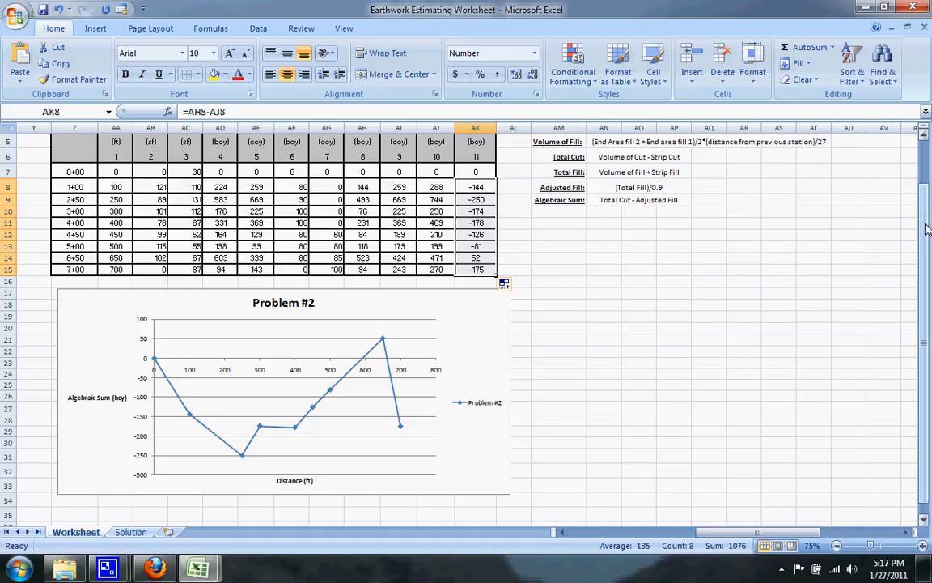
pyautogui.moveTo(928, 249)
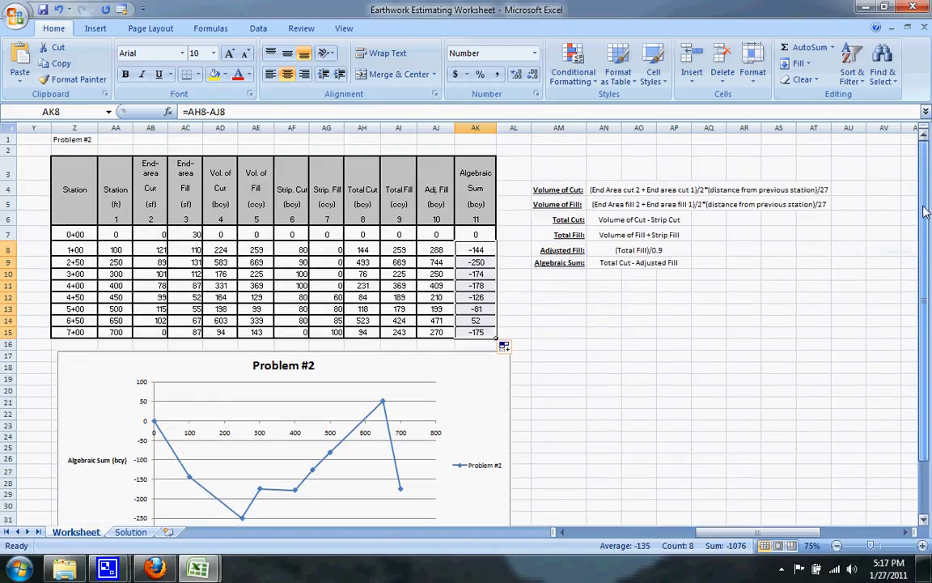
pyautogui.click(814, 219)
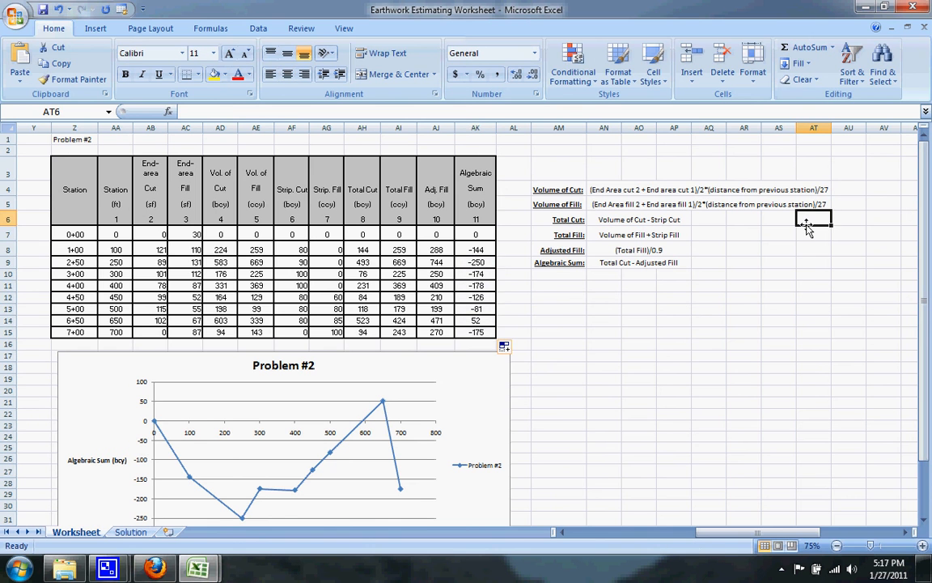